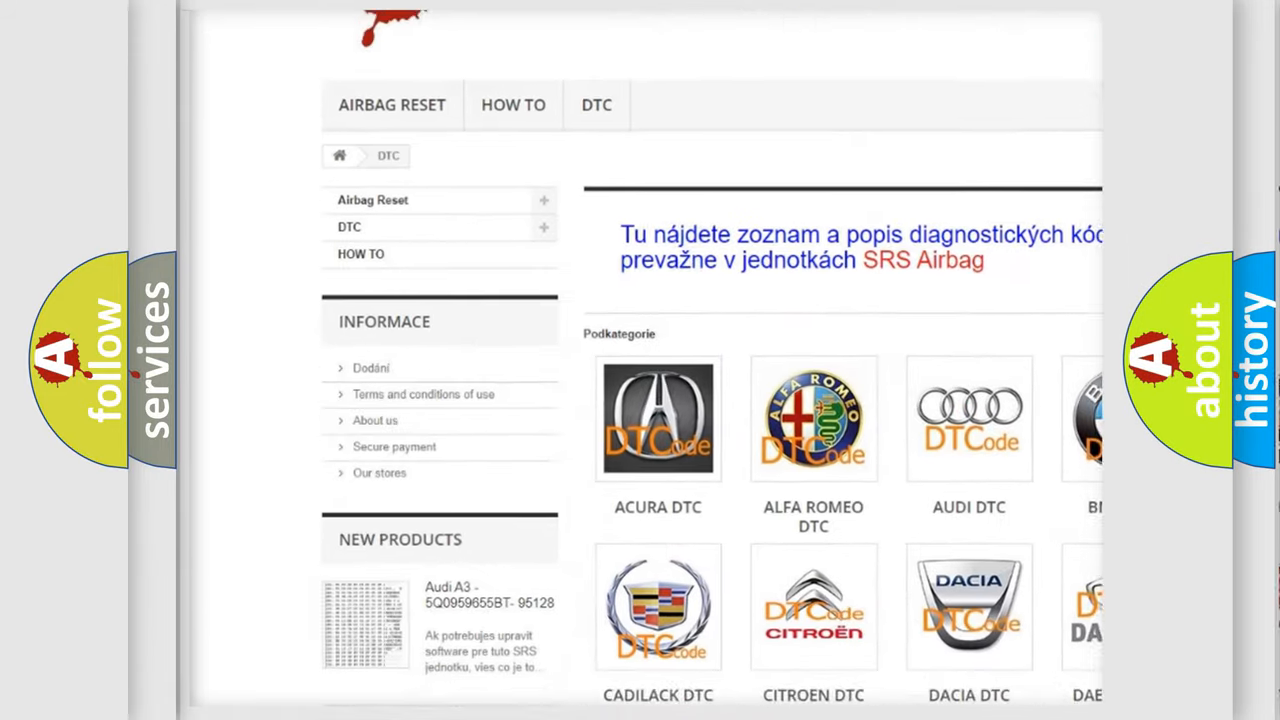
- Scroll past the brand logos on the airbagreset.sk DTC page to the B-code listing
scroll("down", 3)
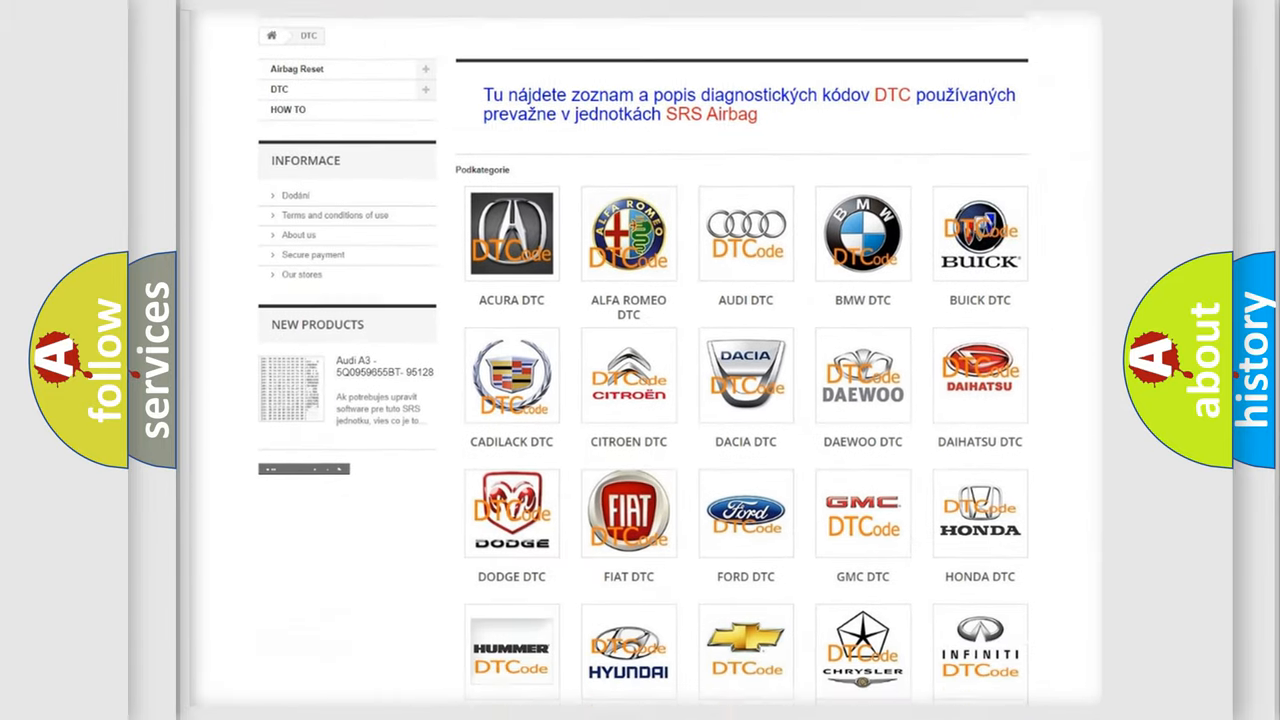
scroll("down", 3)
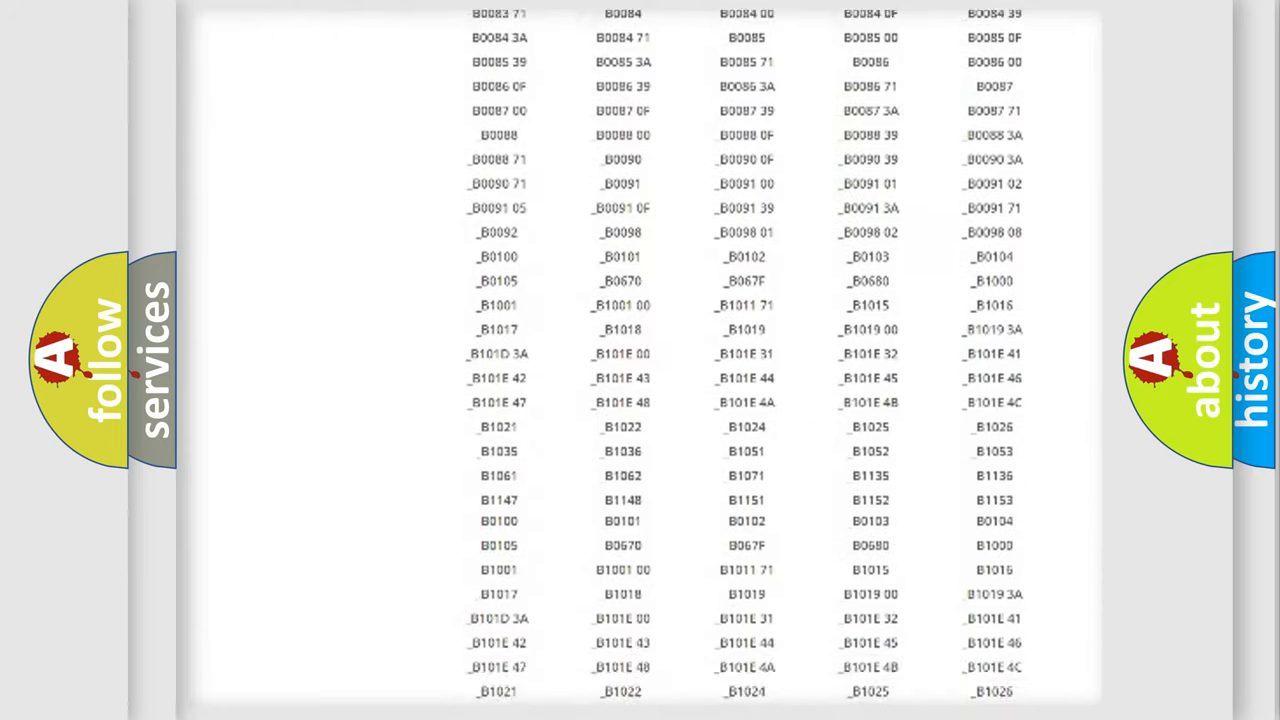
scroll("up", 3)
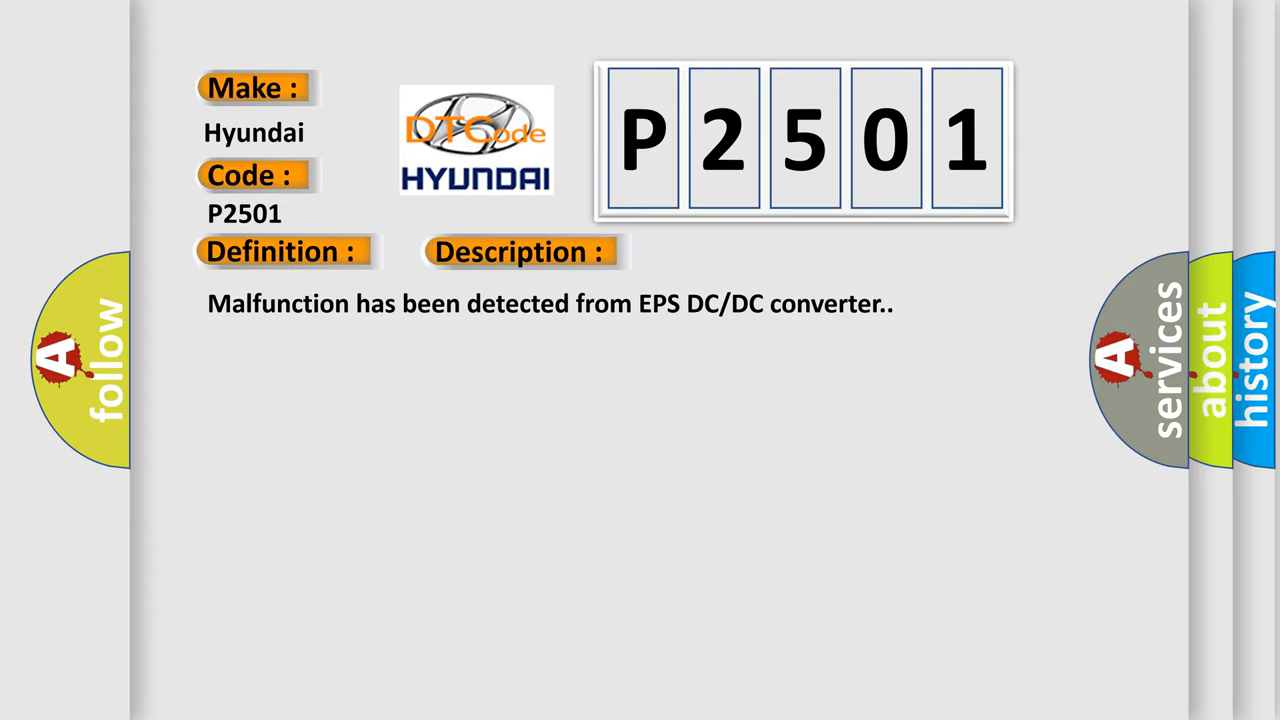
- Reveal P2501's cause: EPS DC/DC converter, HV ECU, harness or connector, EPS control unit
left_click(520, 251)
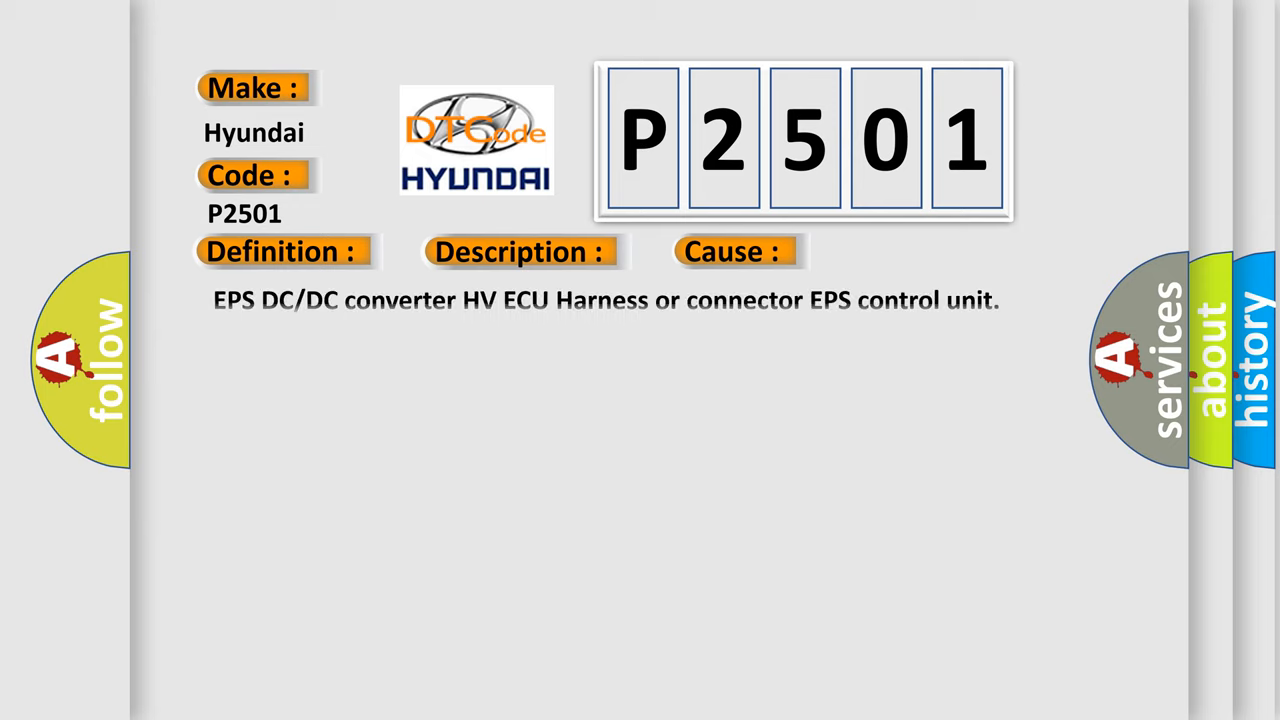